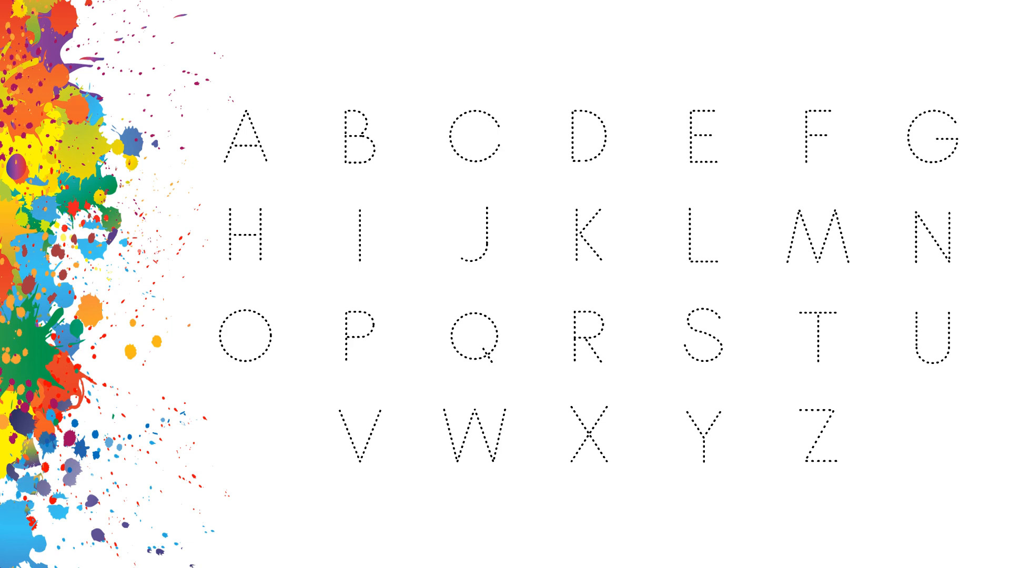
# - Fill the dotted A, B, C and D solid, alternating black and magenta
pyautogui.click(245, 142)
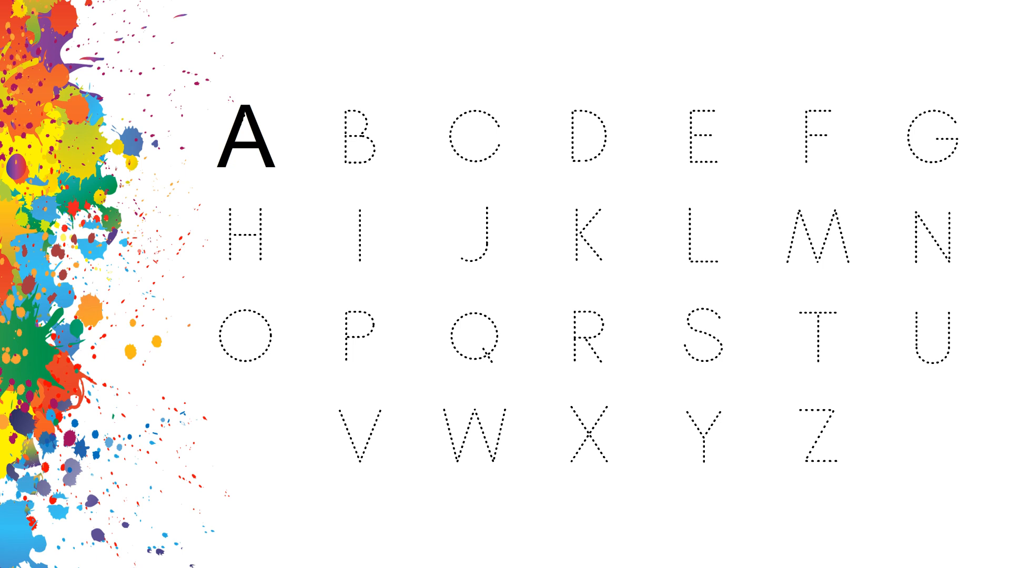
pyautogui.click(360, 142)
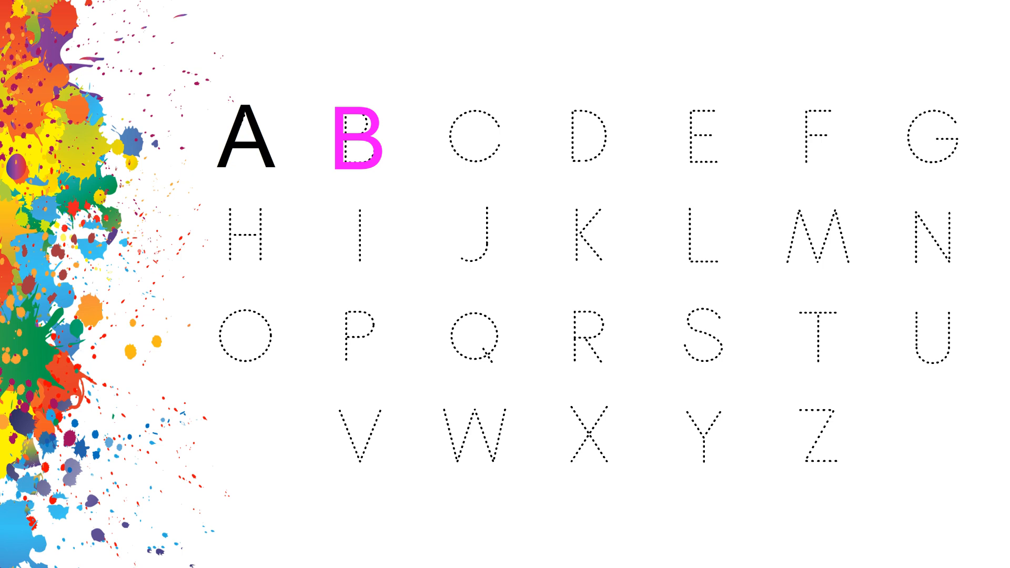
pyautogui.click(478, 139)
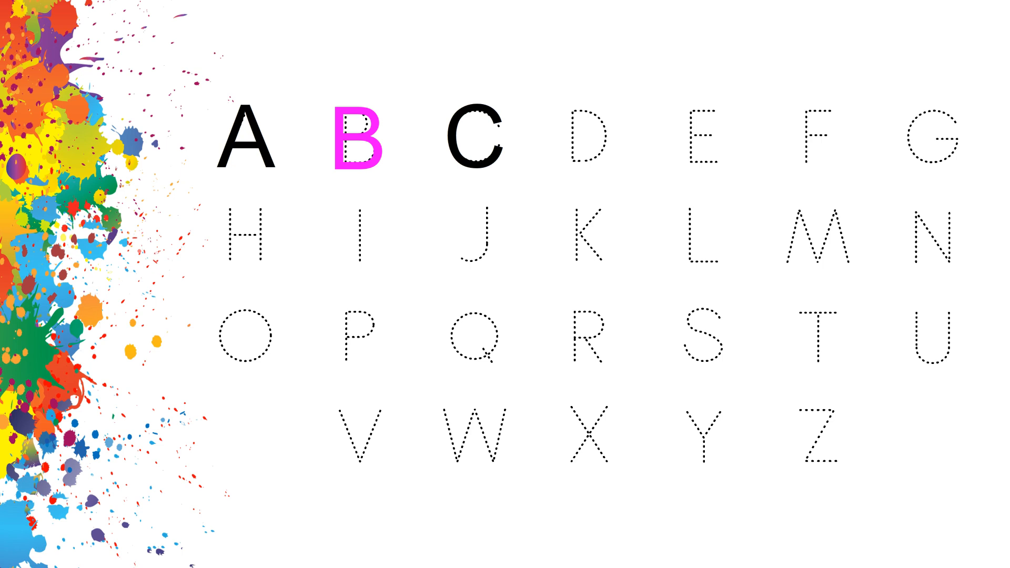
pyautogui.click(587, 139)
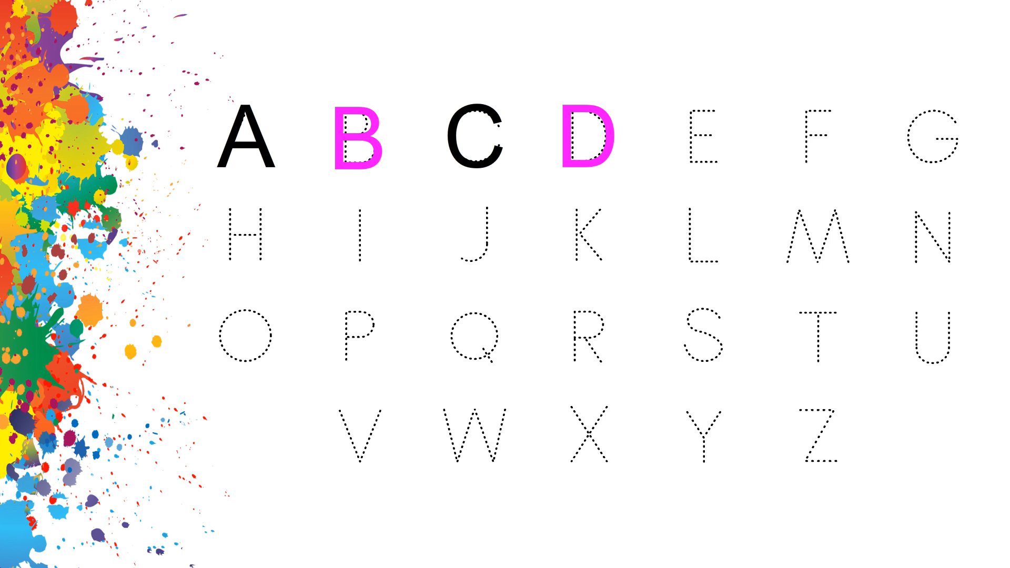
# - Fill E, F, G and H solid, continuing the black-magenta alternation
pyautogui.click(708, 141)
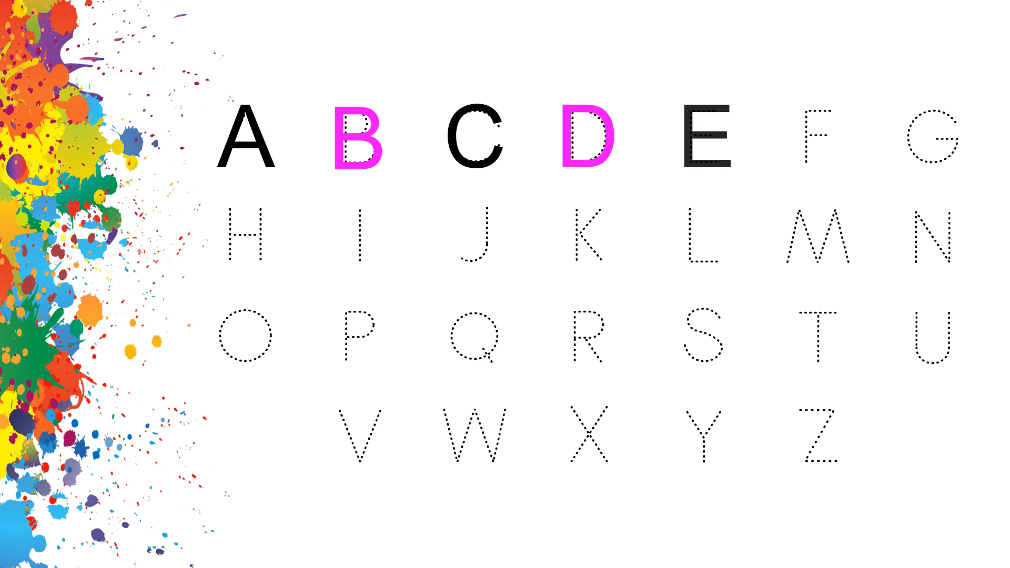
pyautogui.click(706, 139)
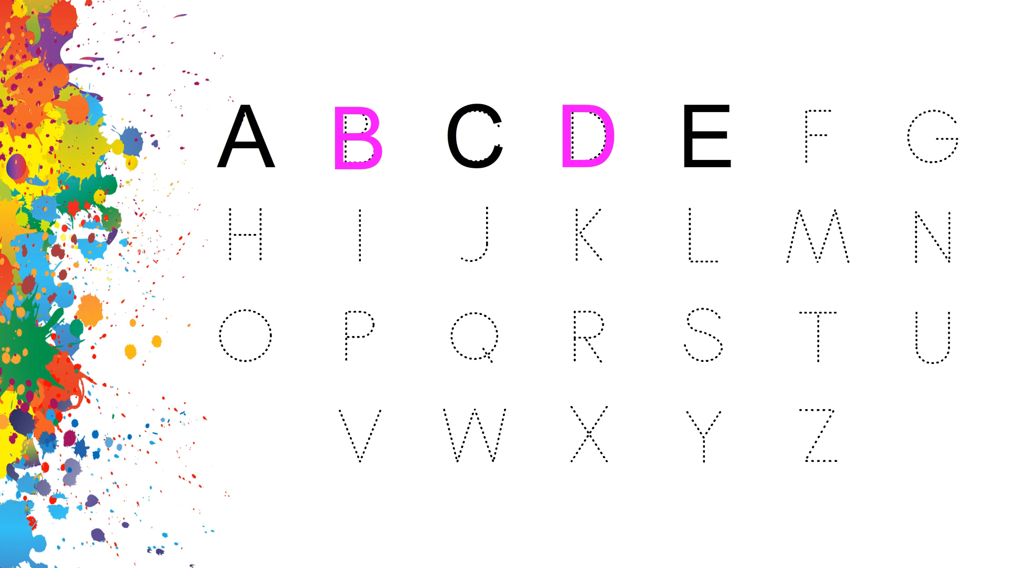
pyautogui.click(814, 141)
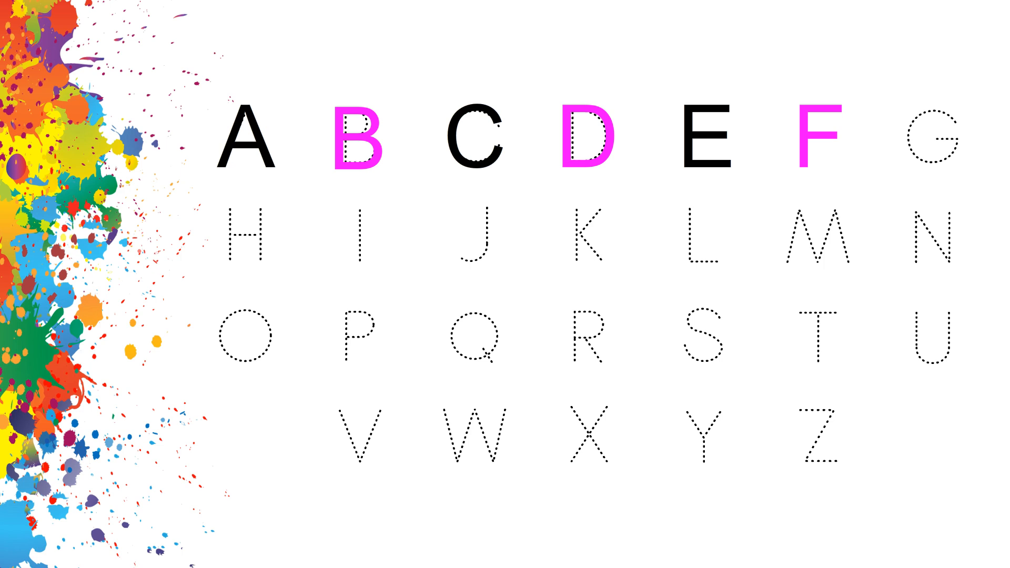
pyautogui.click(936, 142)
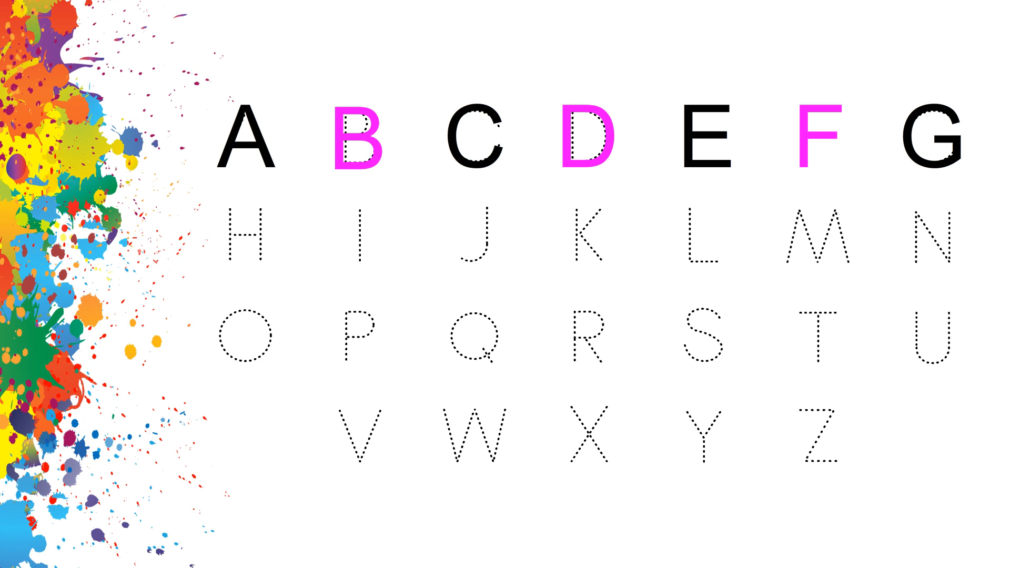
pyautogui.click(245, 246)
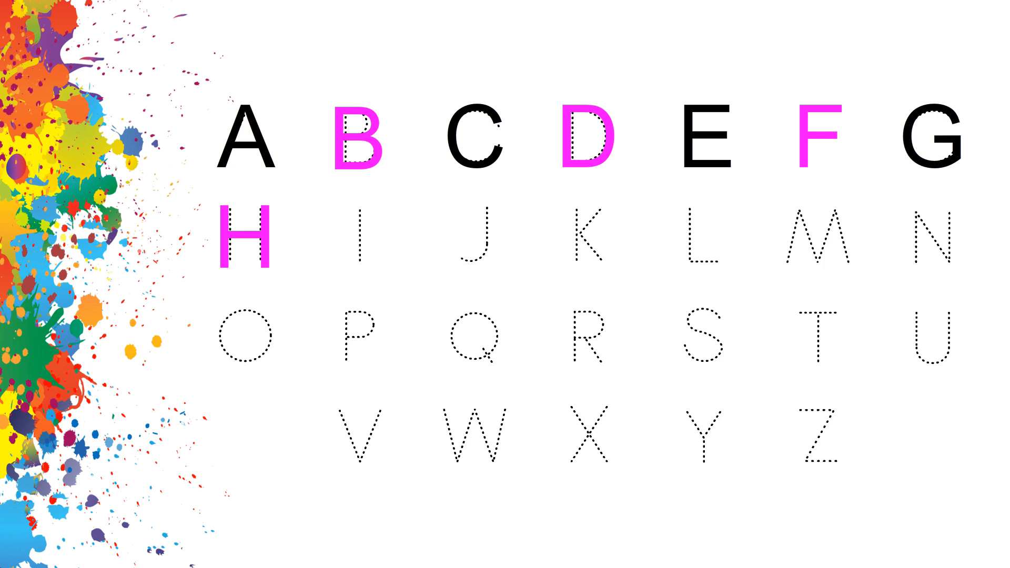
# - Fill the dotted I, J, K and L solid, alternating black and magenta
pyautogui.click(357, 241)
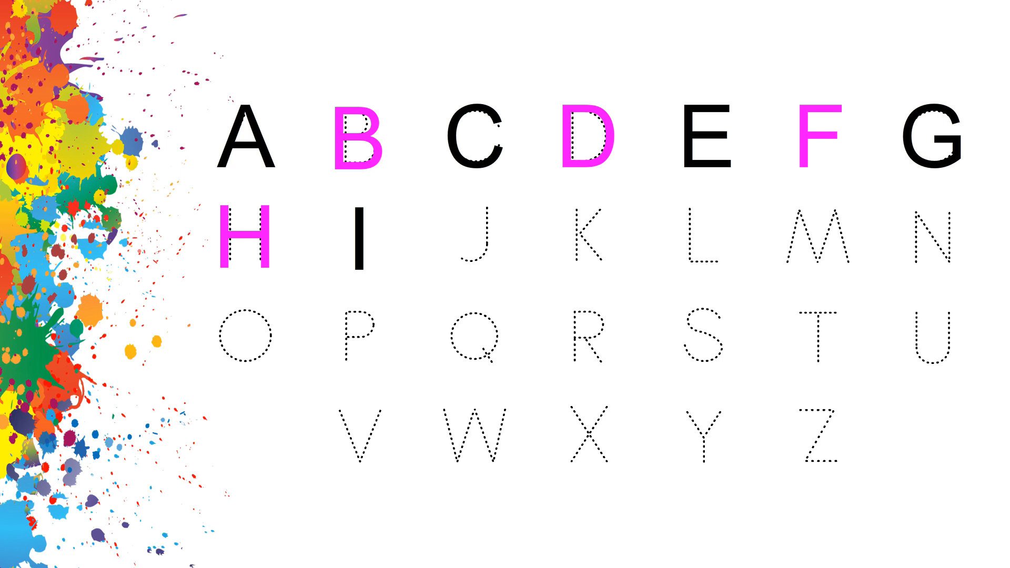
pyautogui.click(475, 243)
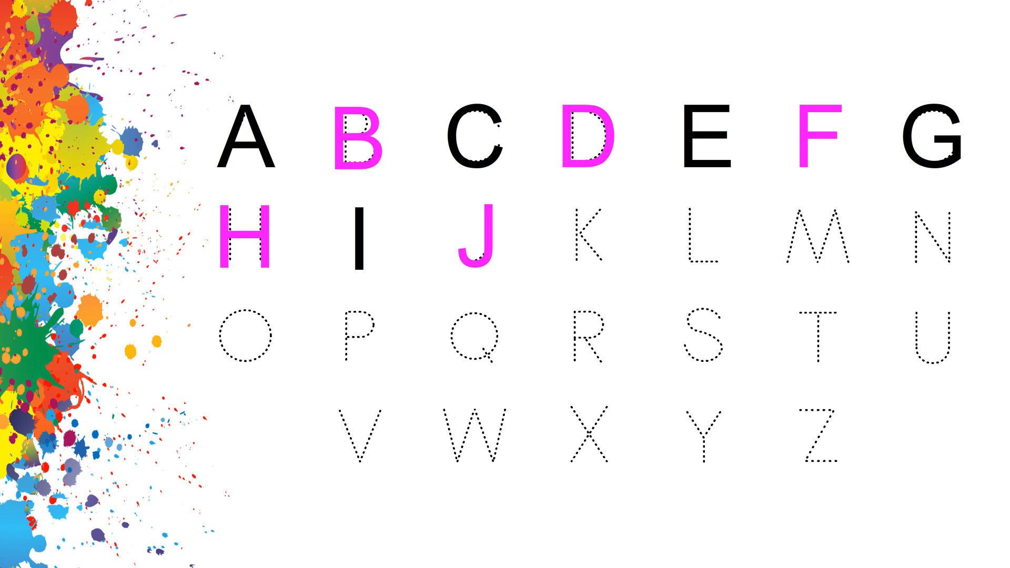
pyautogui.click(589, 246)
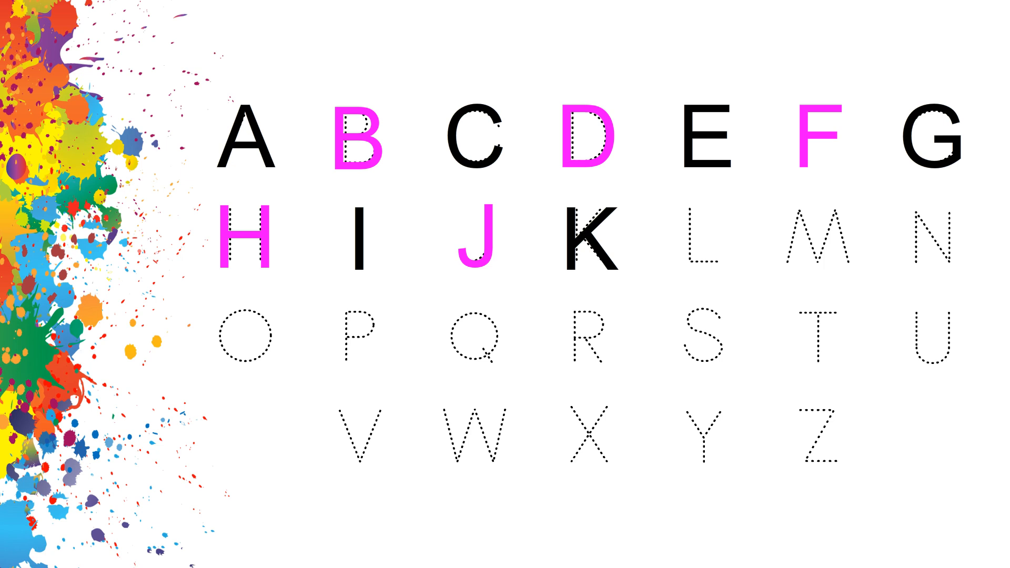
pyautogui.click(699, 242)
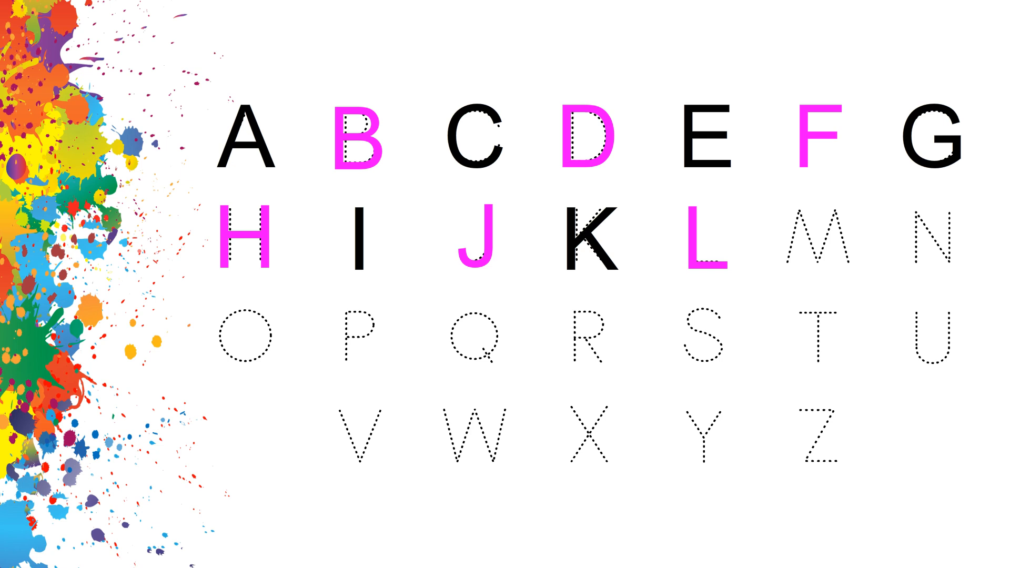
# - Fill M, N and O solid, keeping the black-magenta alternation
pyautogui.click(816, 247)
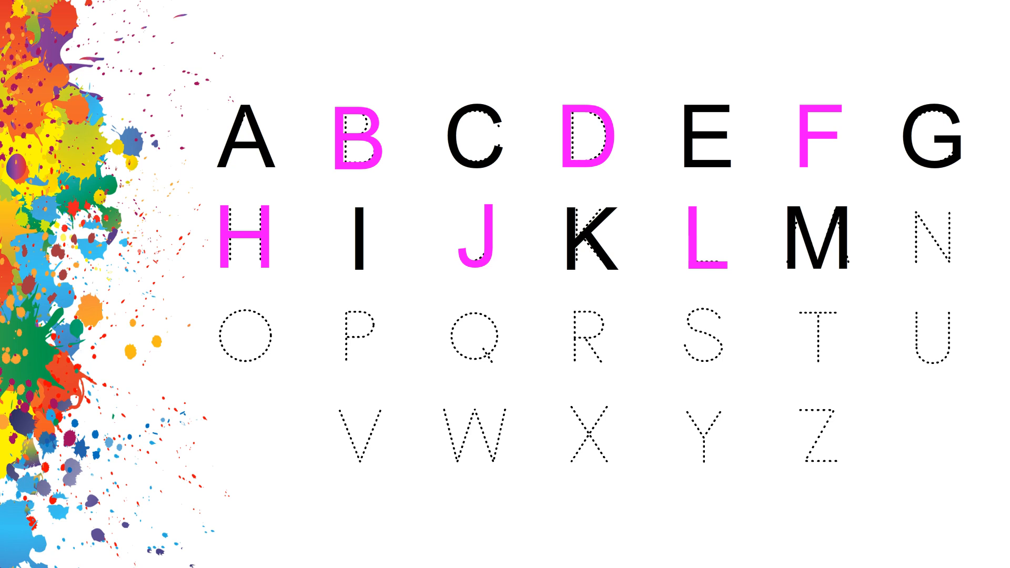
pyautogui.click(934, 247)
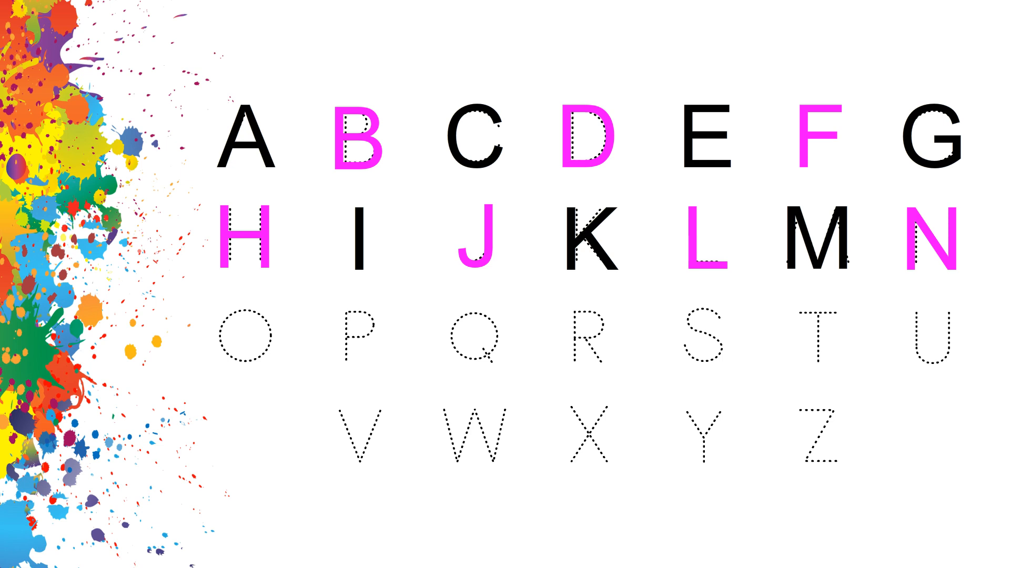
pyautogui.click(247, 338)
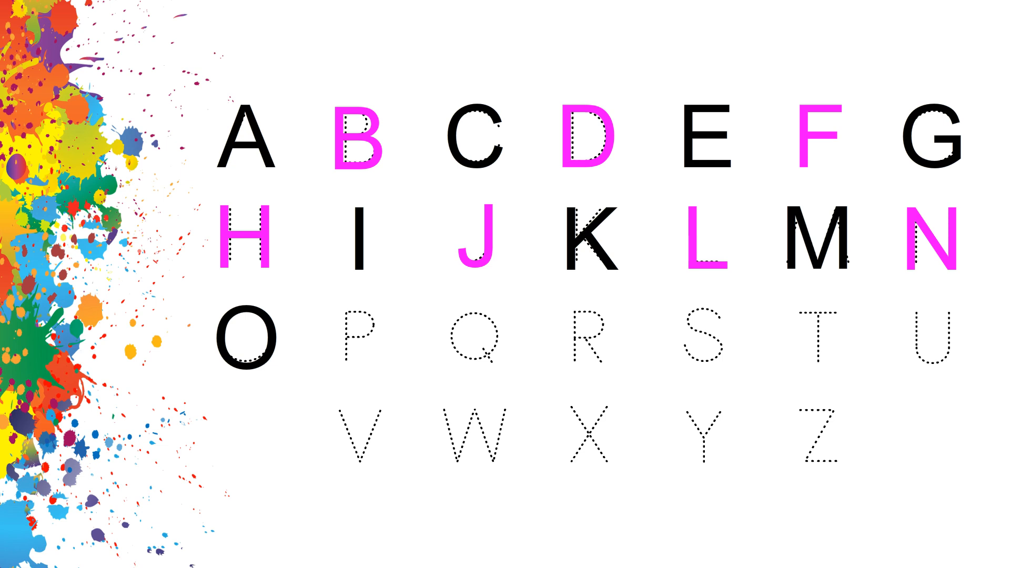
# - Fill the dotted P, Q, R and S solid, alternating magenta and black
pyautogui.click(356, 339)
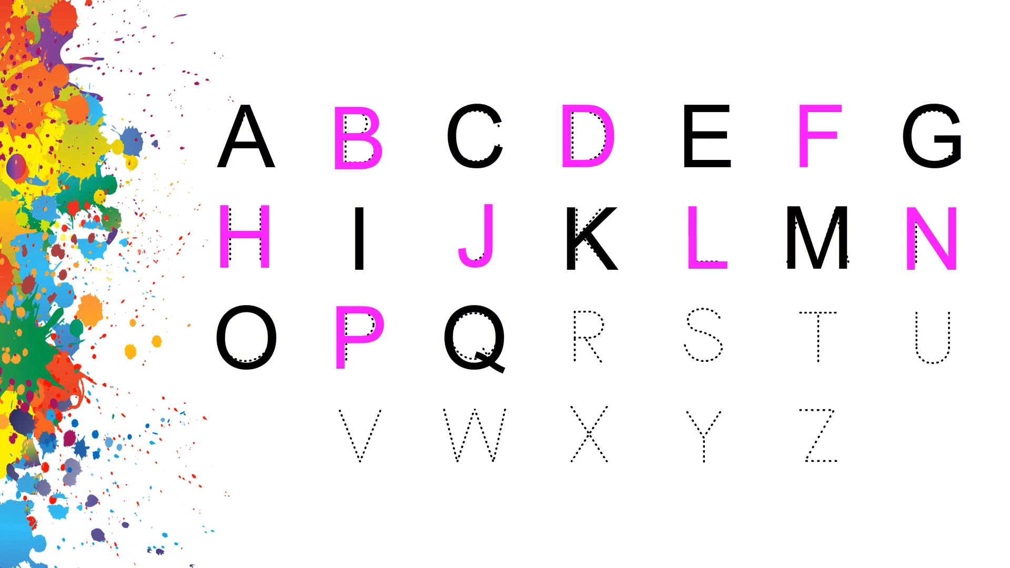
pyautogui.click(589, 338)
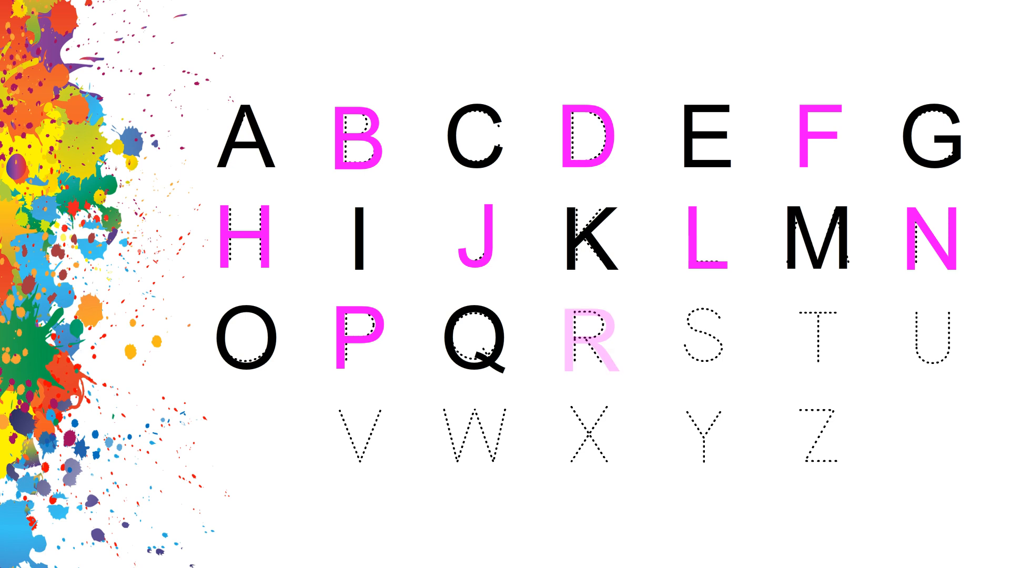
pyautogui.click(588, 340)
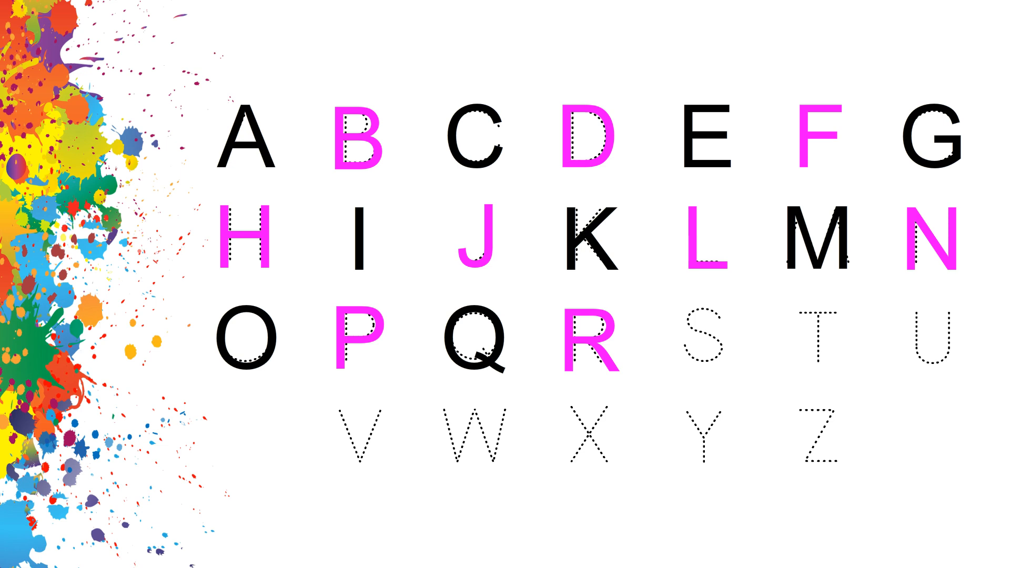
pyautogui.click(703, 339)
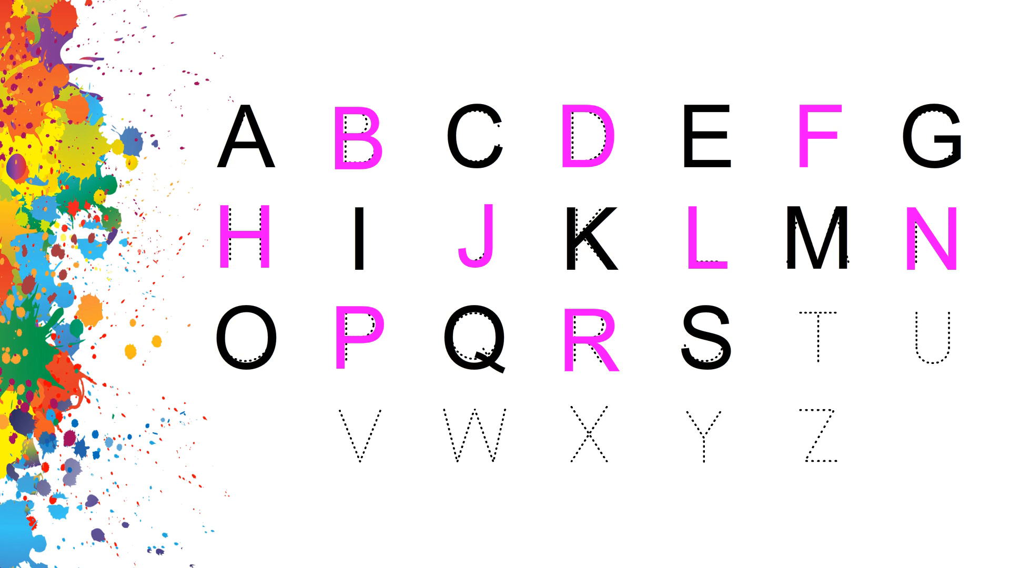
# - Fill T, U and V solid, continuing the magenta-black alternation
pyautogui.click(817, 345)
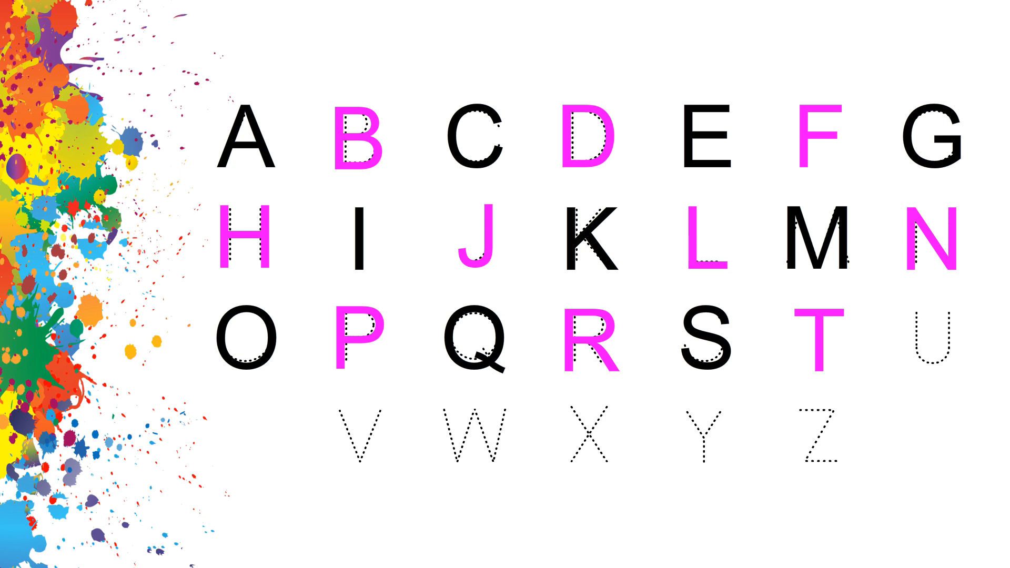
pyautogui.click(932, 343)
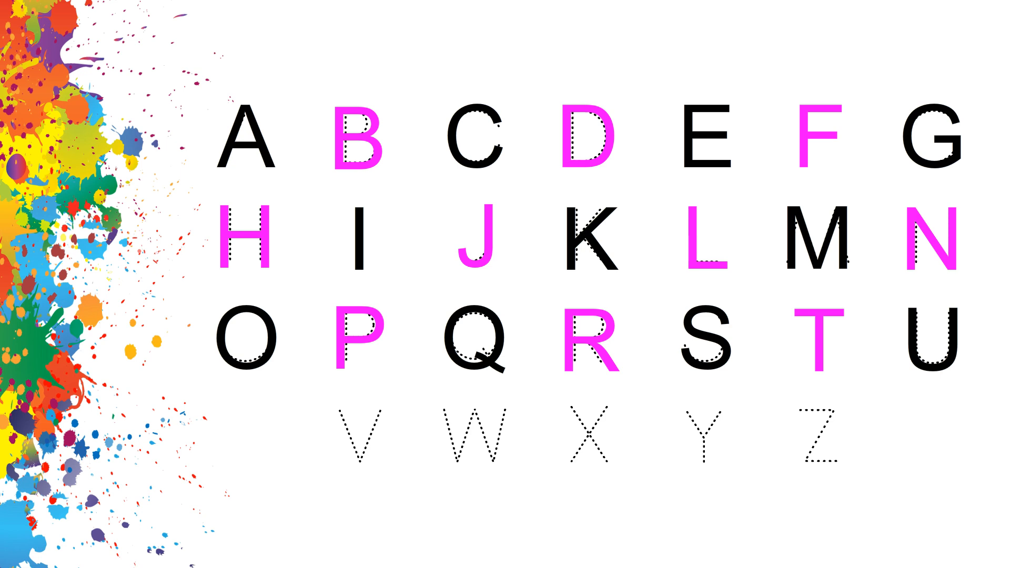
pyautogui.click(360, 446)
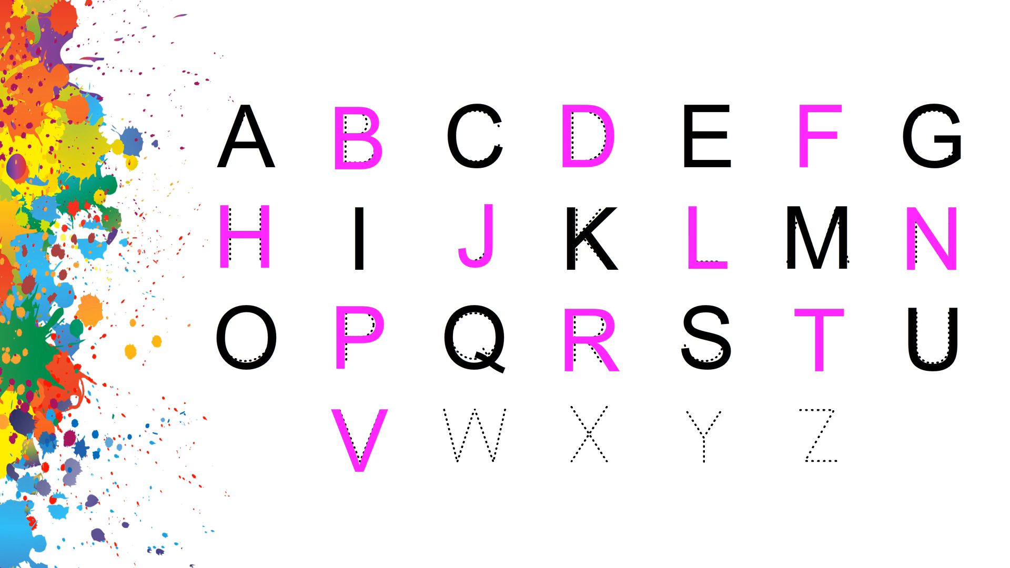
# - Fill W, X, Y and Z solid so every letter A–Z is filled
pyautogui.click(475, 440)
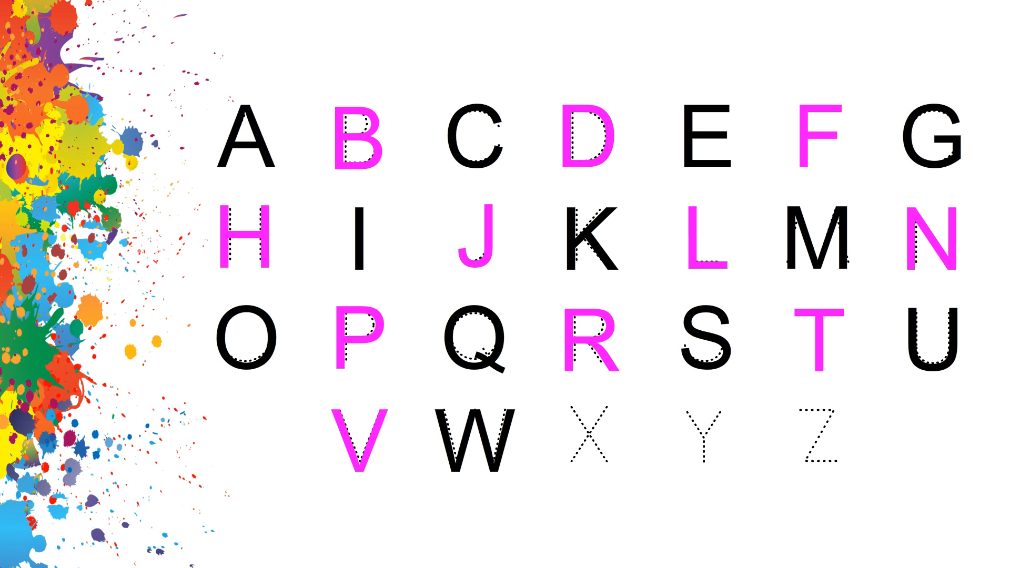
pyautogui.click(589, 441)
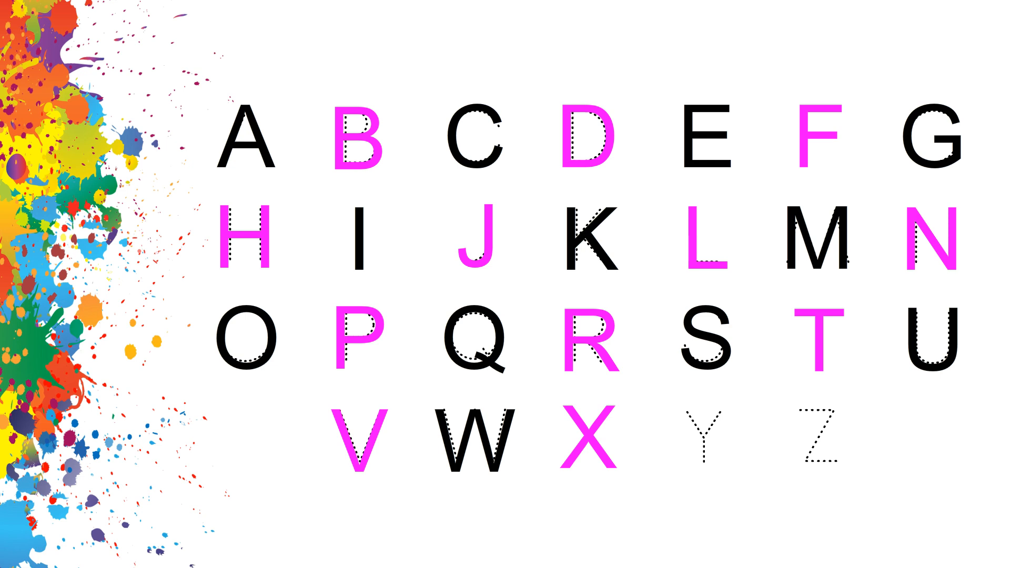
pyautogui.click(703, 440)
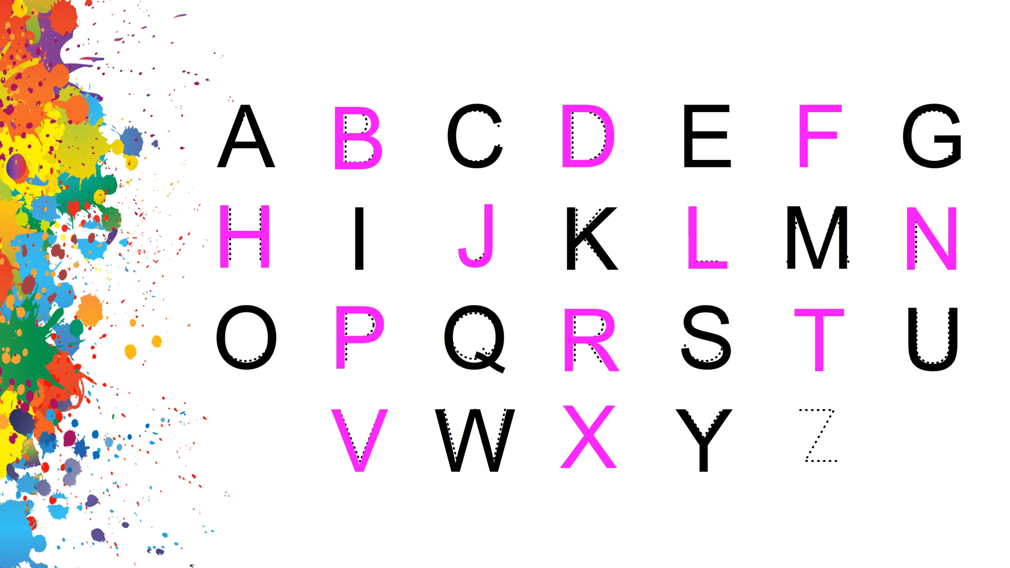
pyautogui.click(819, 440)
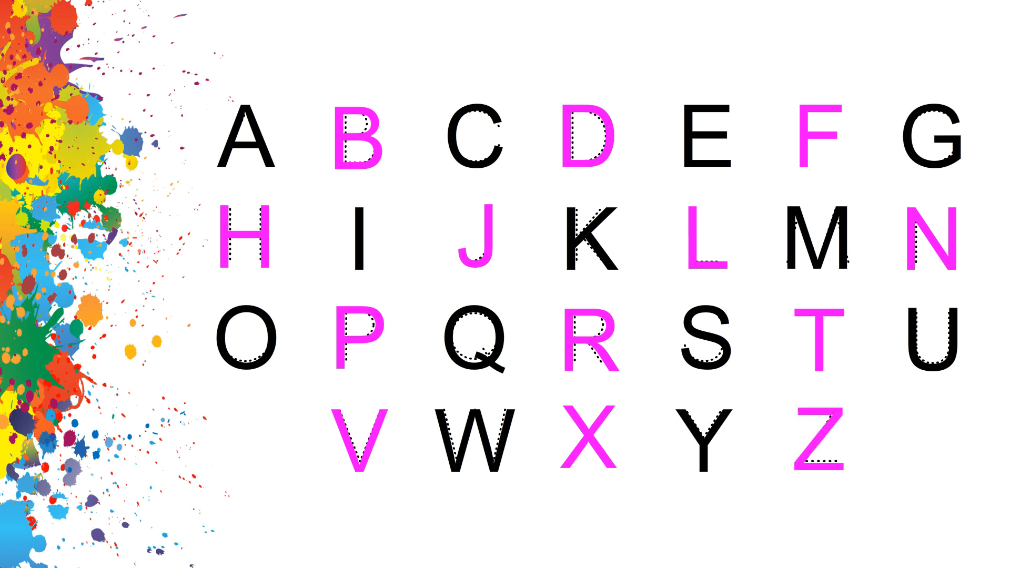